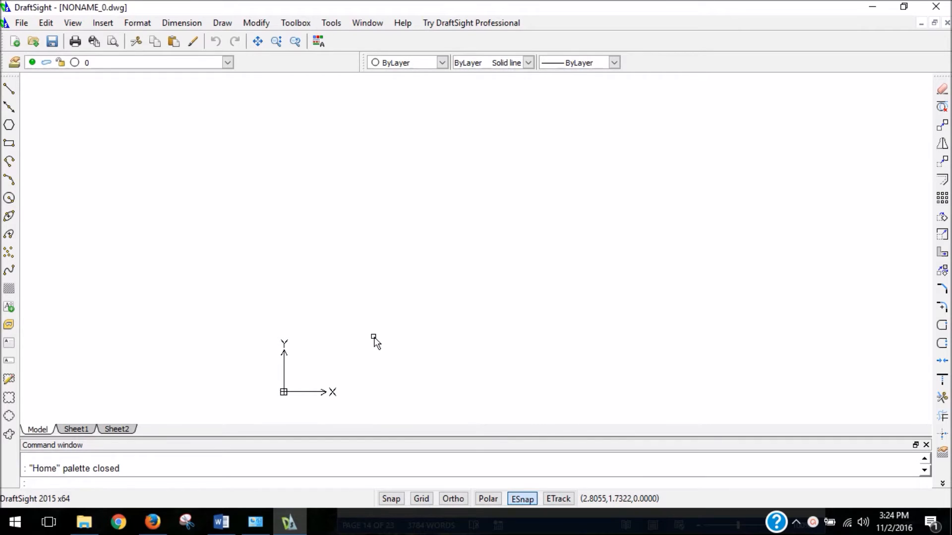
mouse_move(40, 209)
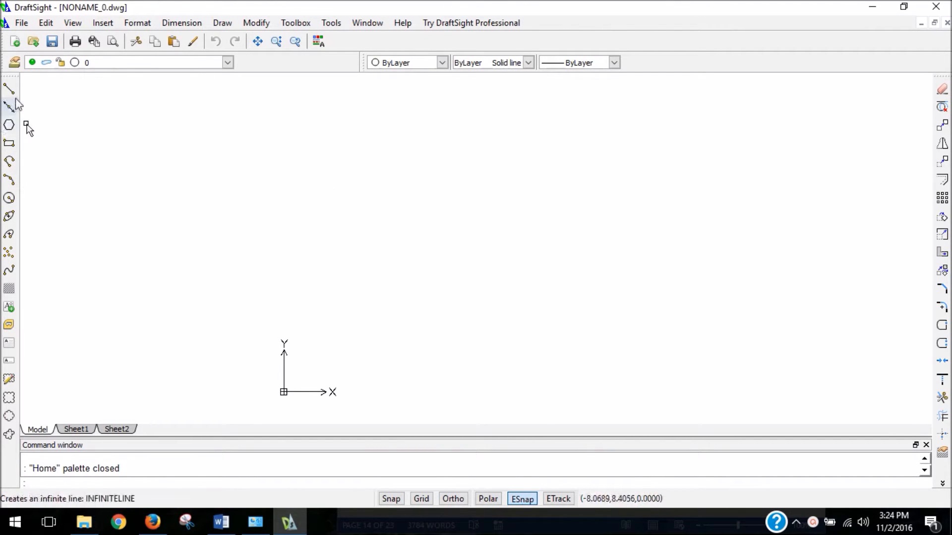
mouse_move(9, 106)
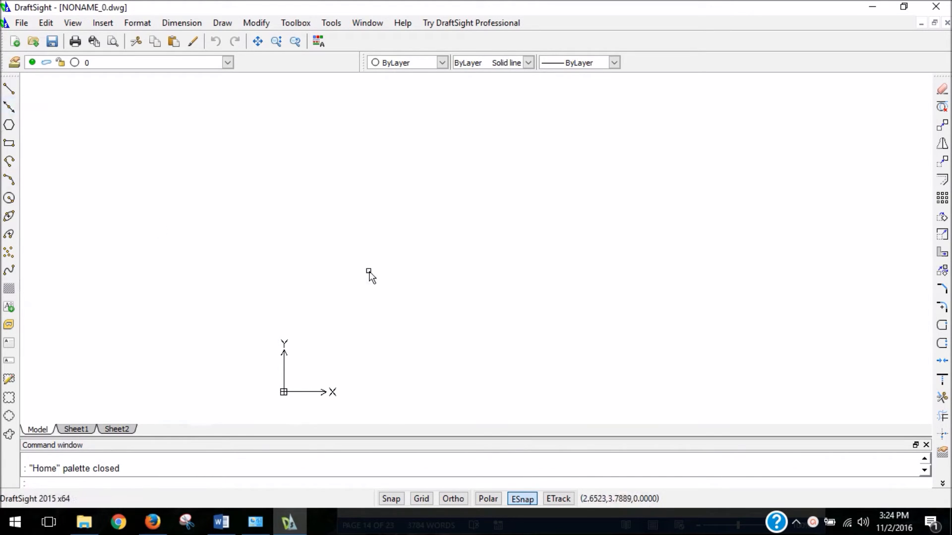
mouse_move(297, 397)
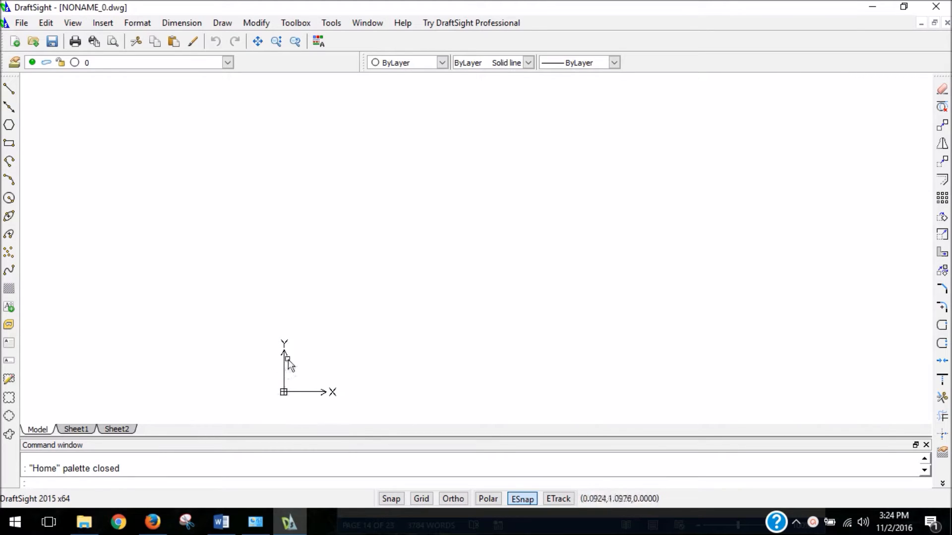
mouse_move(347, 229)
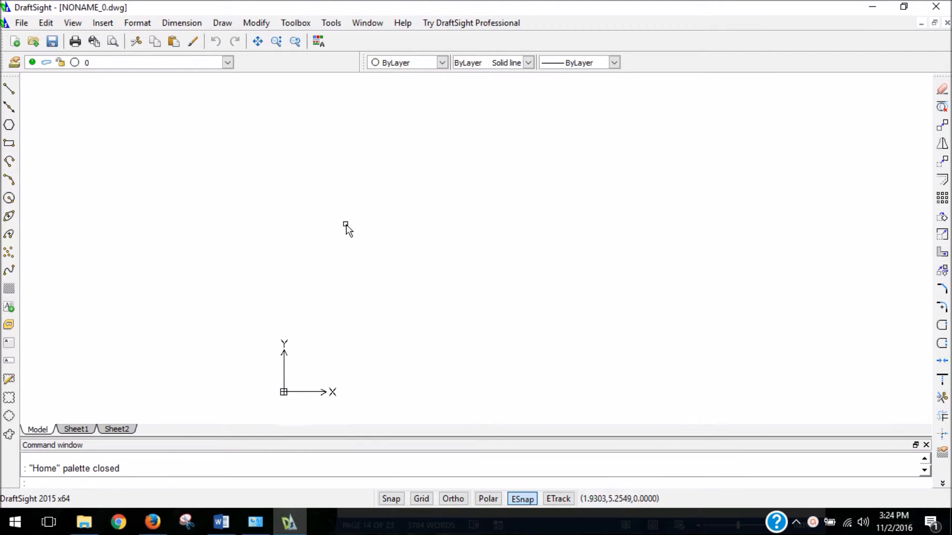
mouse_move(286, 401)
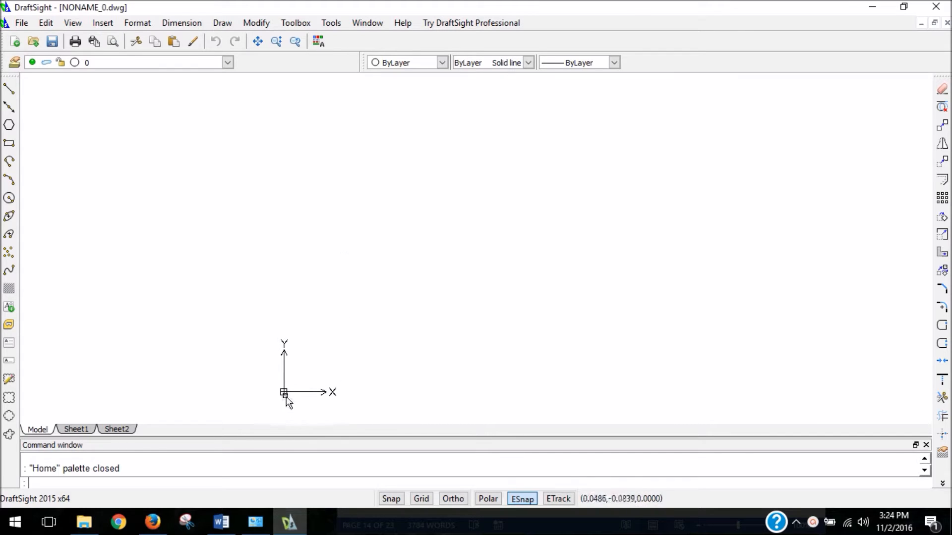
mouse_move(384, 284)
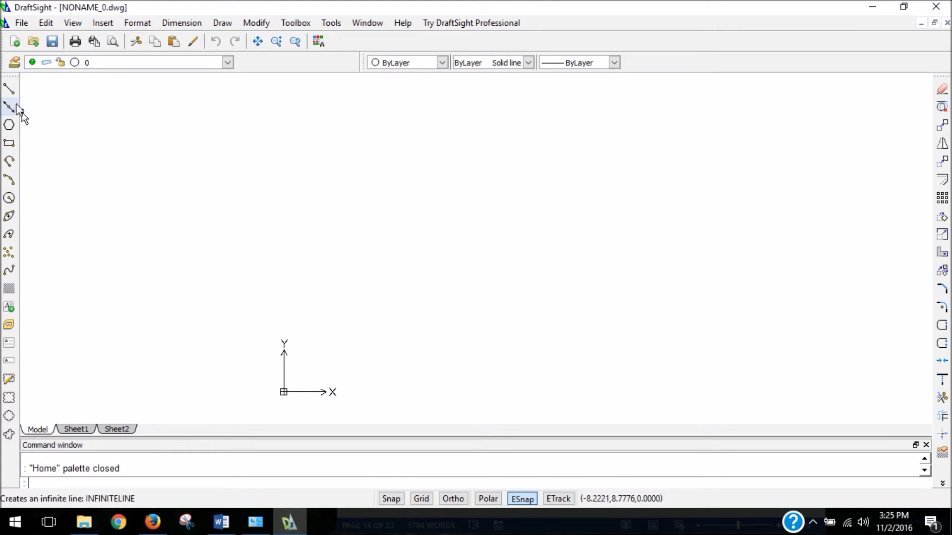
Start the Line tool from the Draw toolbar, ready to pick a start point.
left_click(9, 89)
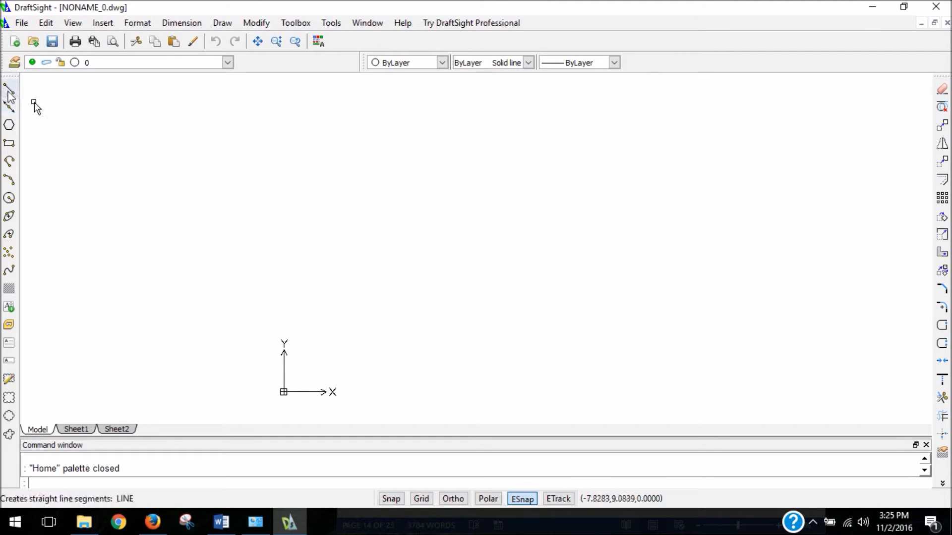
mouse_move(9, 94)
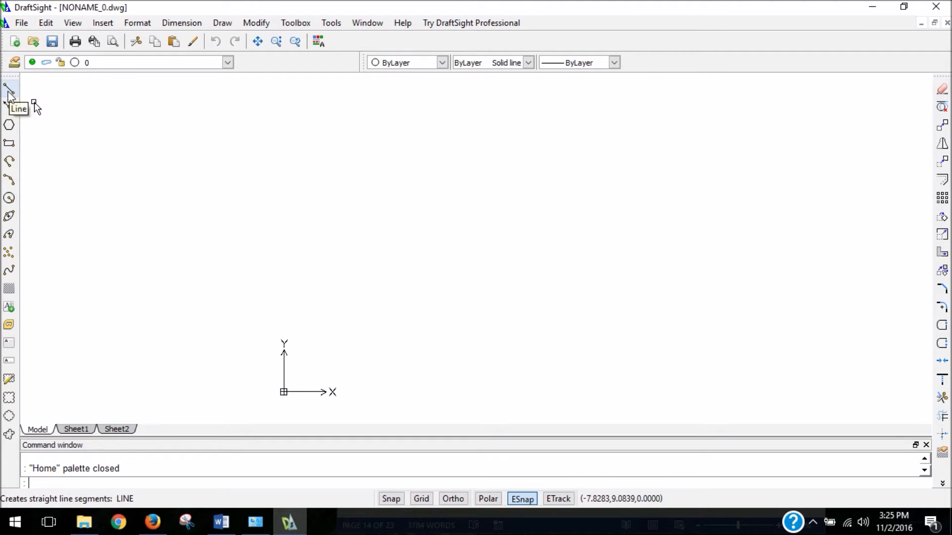
left_click(9, 91)
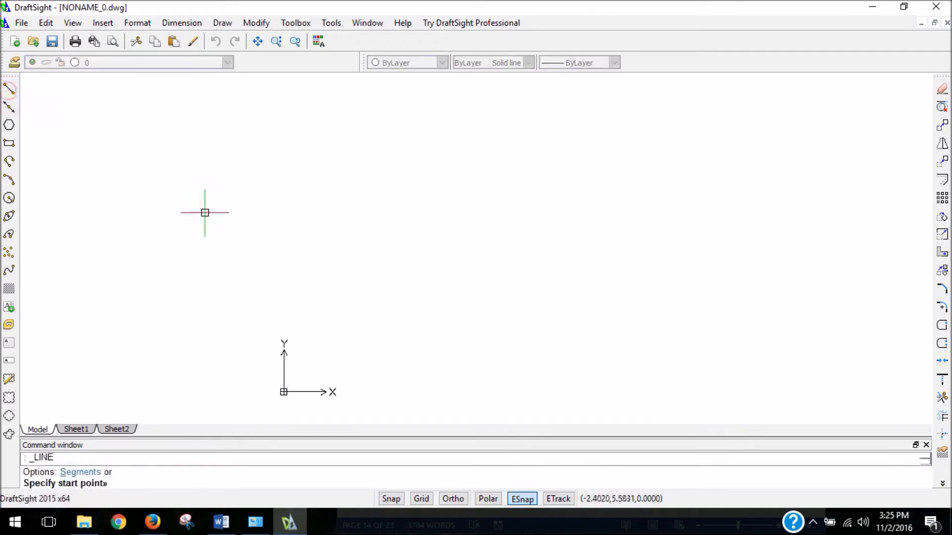
mouse_move(338, 269)
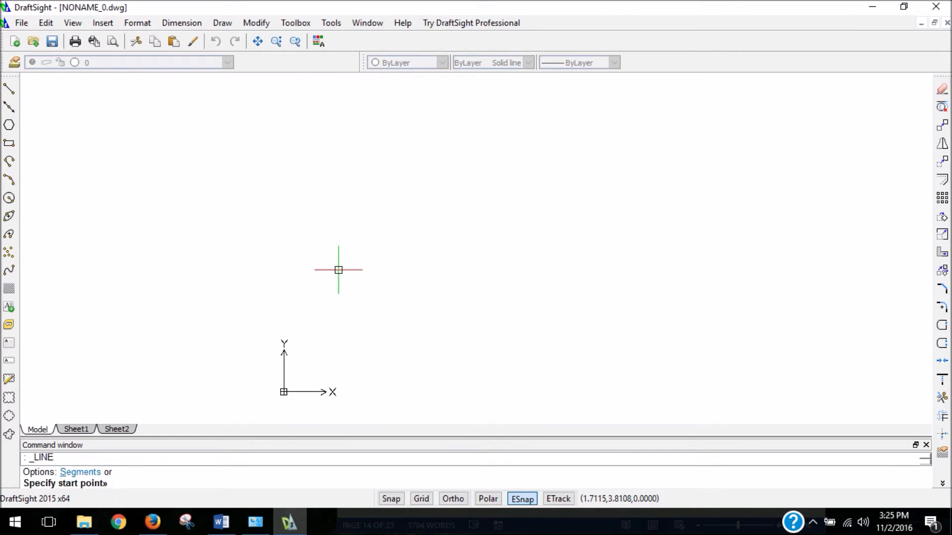
mouse_move(173, 421)
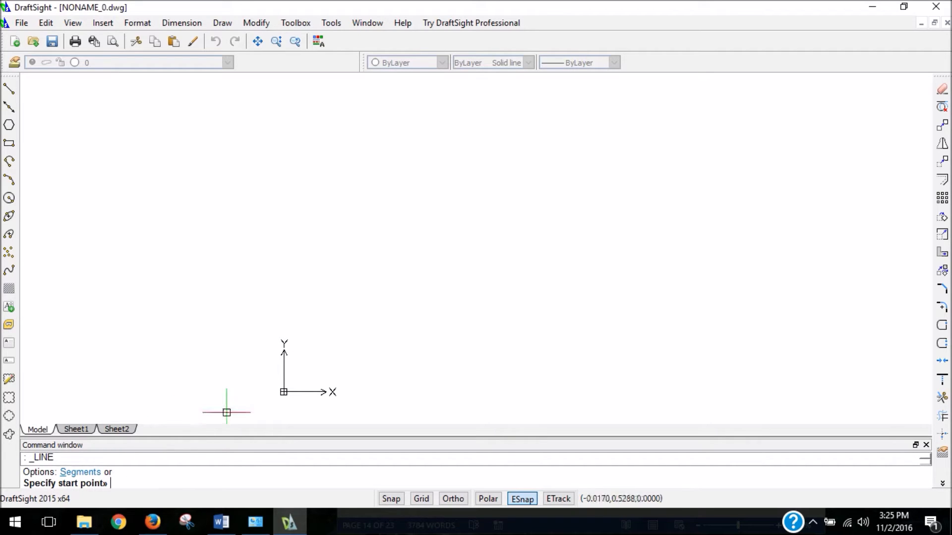
mouse_move(337, 284)
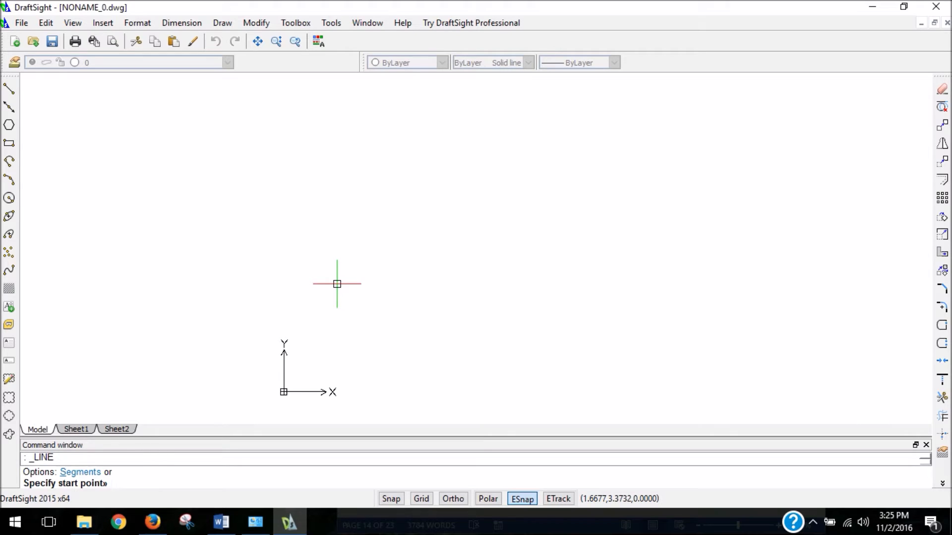
mouse_move(340, 275)
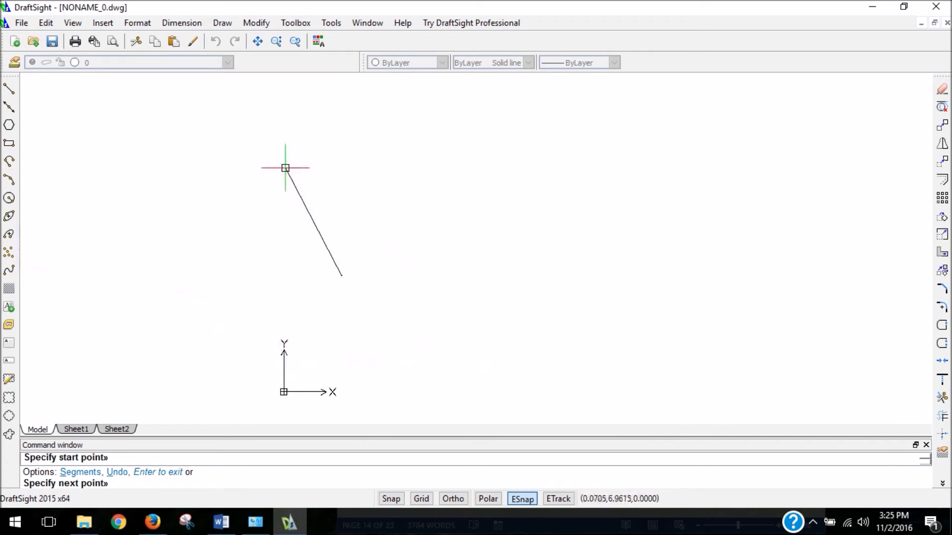
Draw a slanted segment from a point right of the origin up to the upper right.
left_click(545, 269)
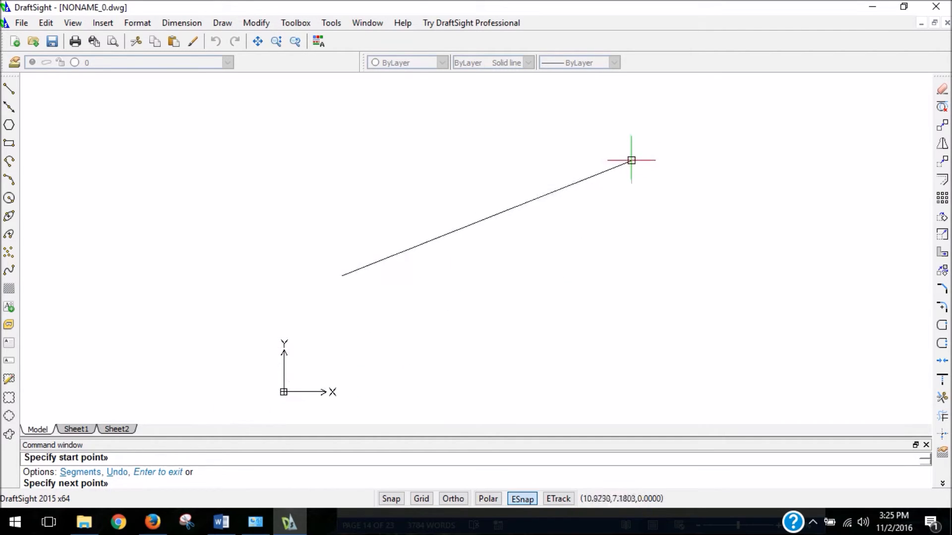
left_click(631, 160)
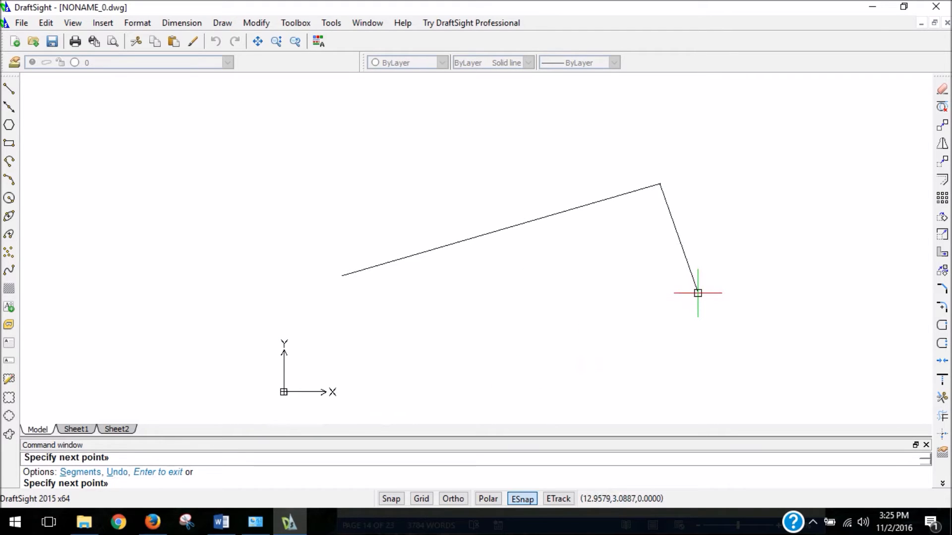
mouse_move(710, 285)
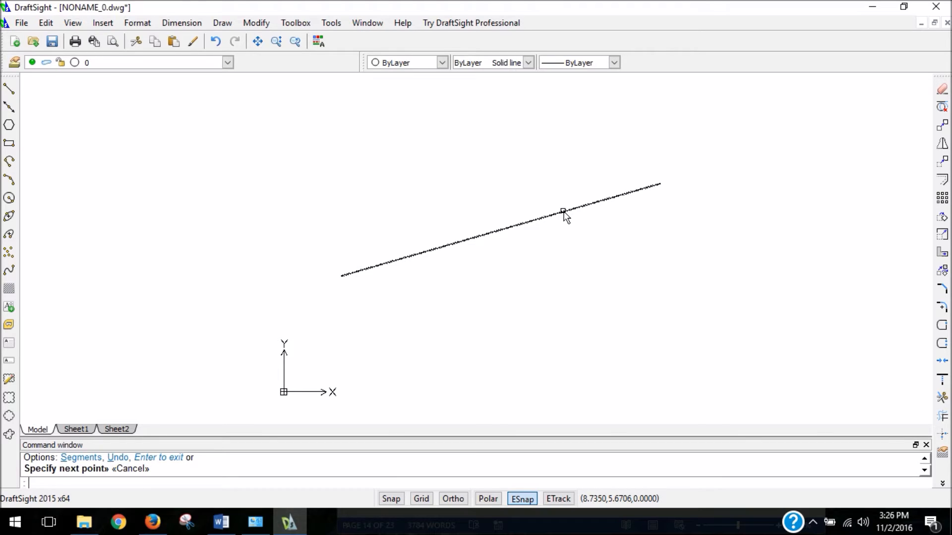
mouse_move(634, 214)
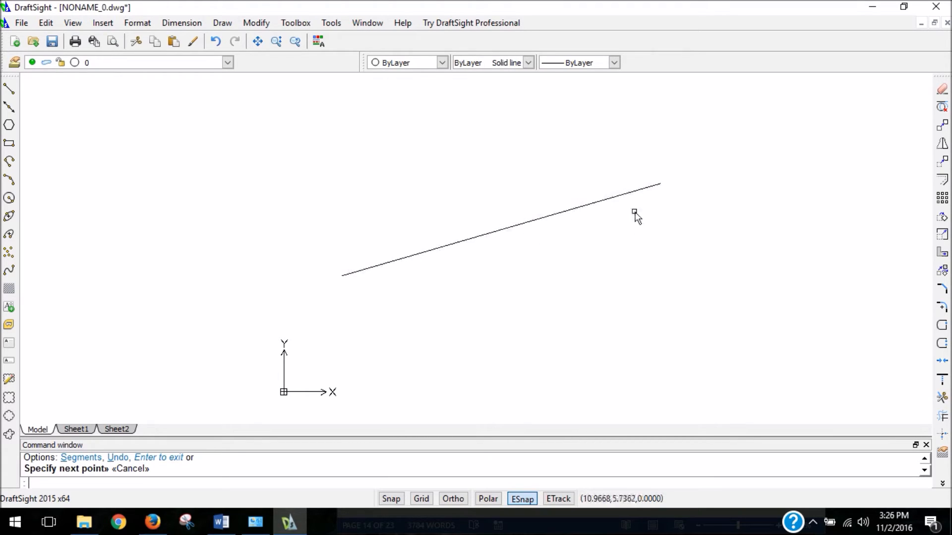
mouse_move(553, 234)
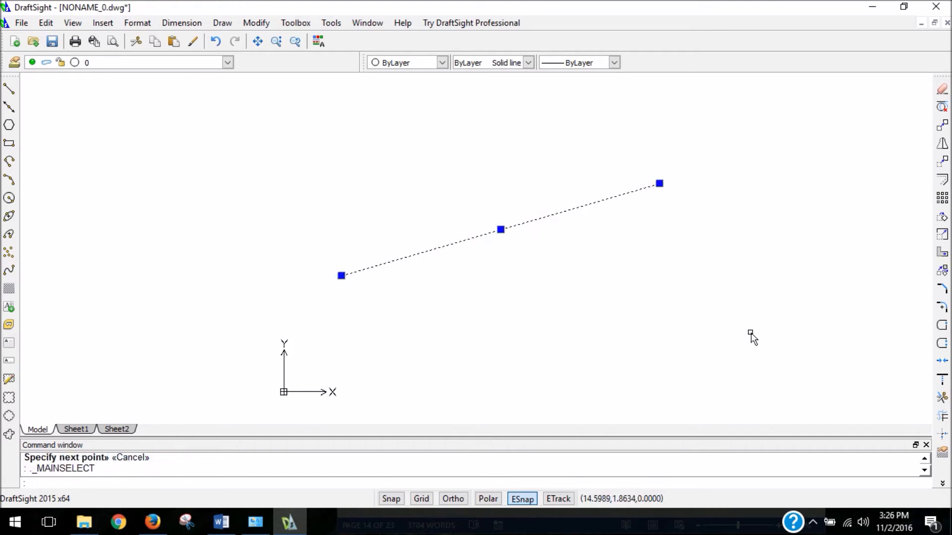
Delete the slanted line, leaving the drawing empty.
key("Delete")
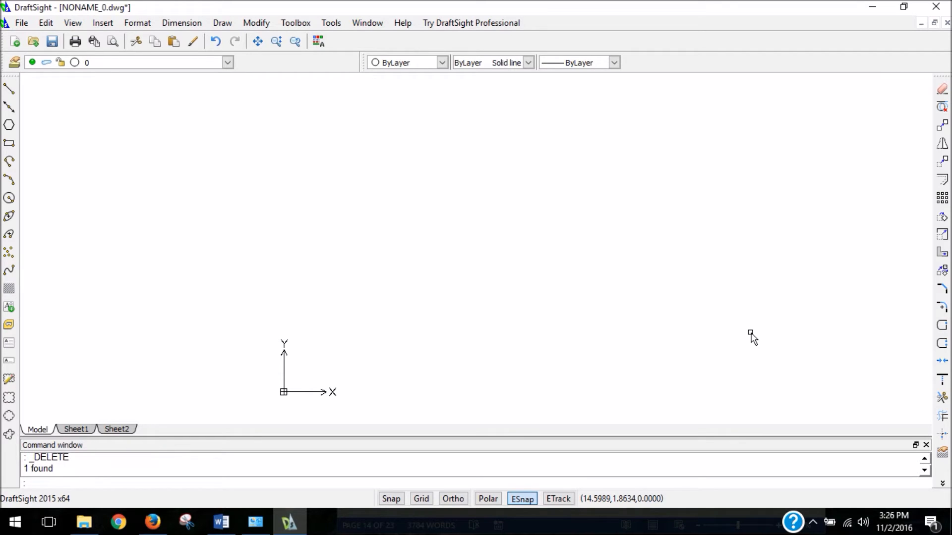
mouse_move(9, 89)
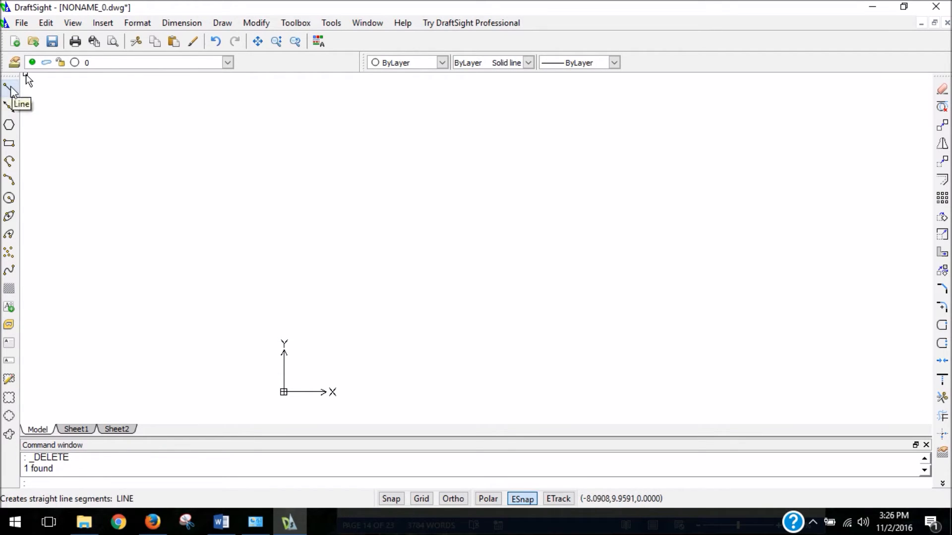
Start another line with its first point a little above and right of the origin.
left_click(9, 89)
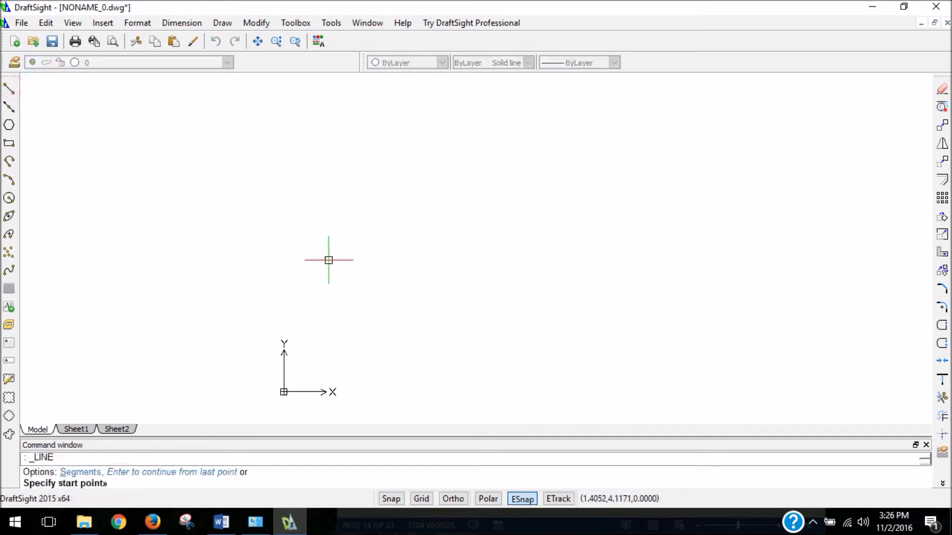
left_click(328, 261)
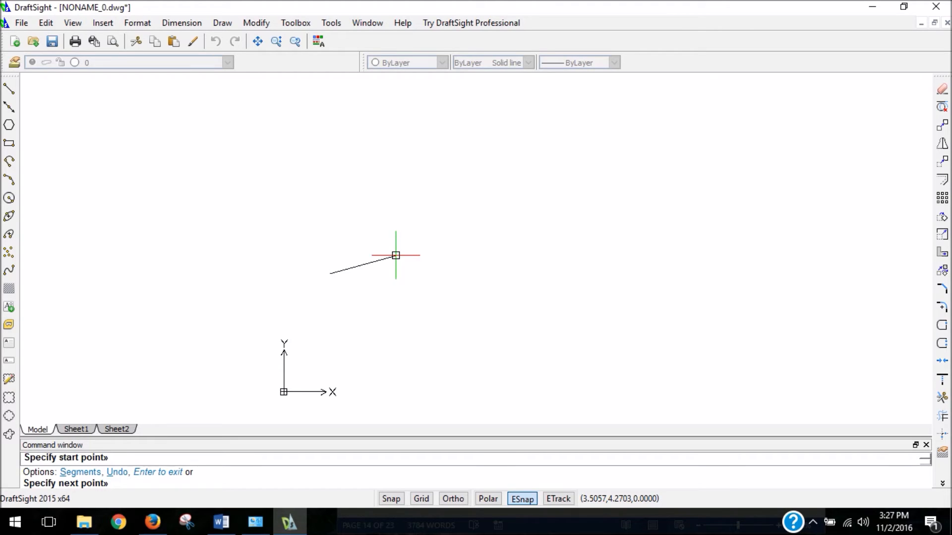
mouse_move(402, 222)
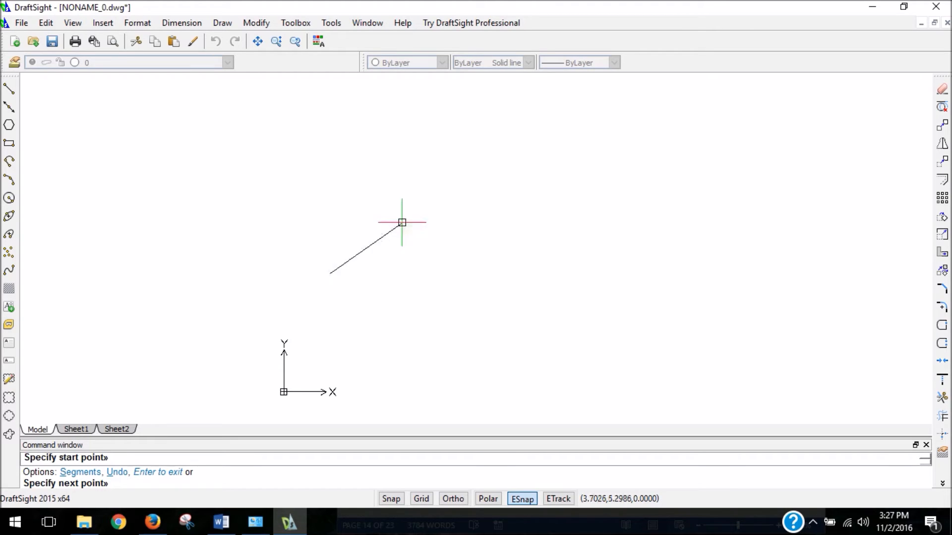
mouse_move(331, 276)
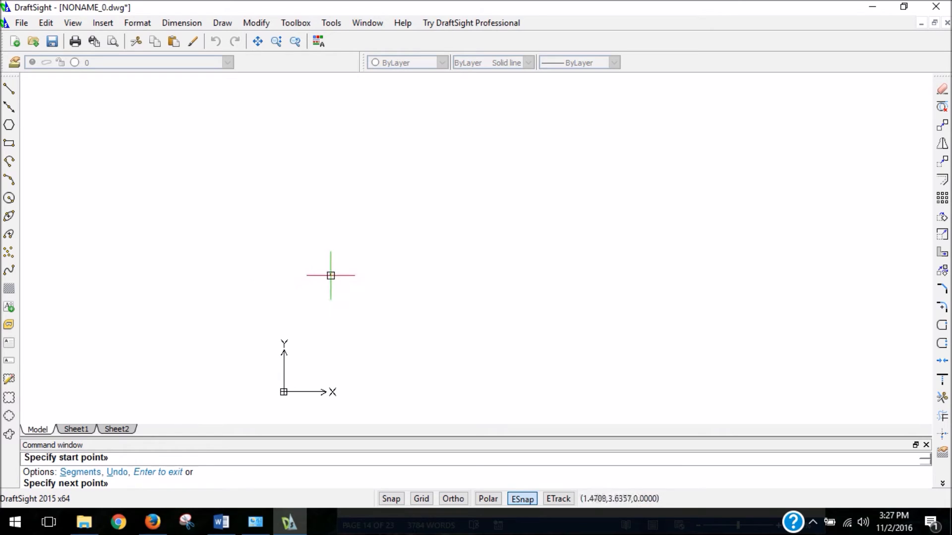
left_click(509, 254)
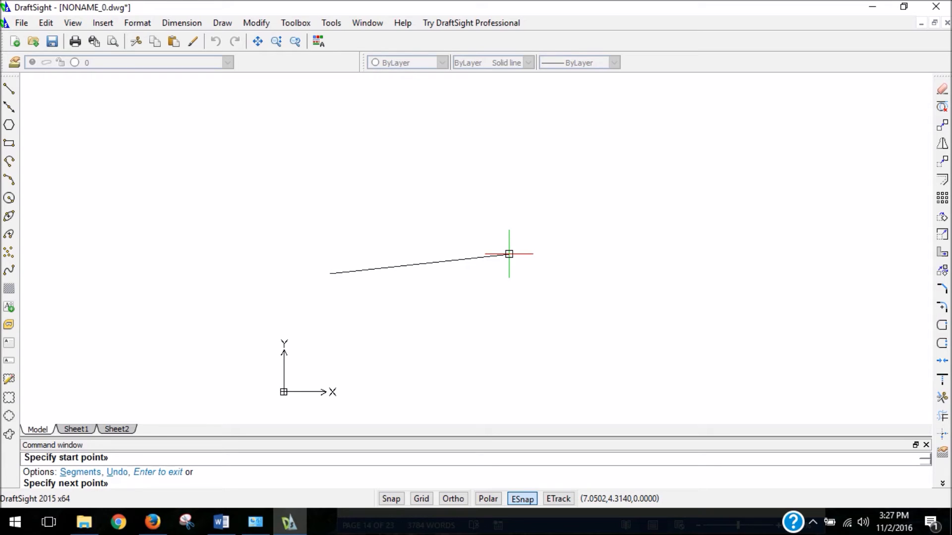
Turn on Ortho and enter the relative offset 4,0 for a horizontal 4-unit segment.
left_click(453, 499)
type("@")
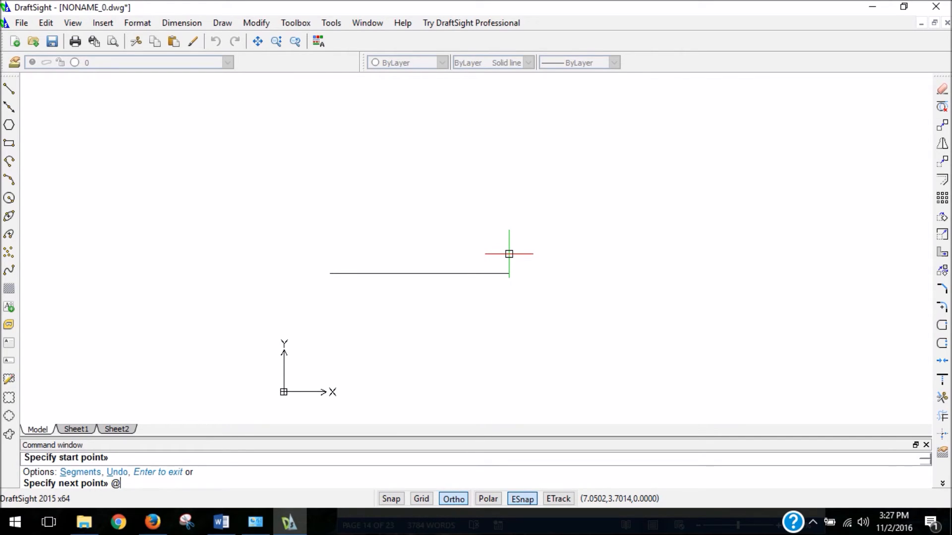
type("4,0")
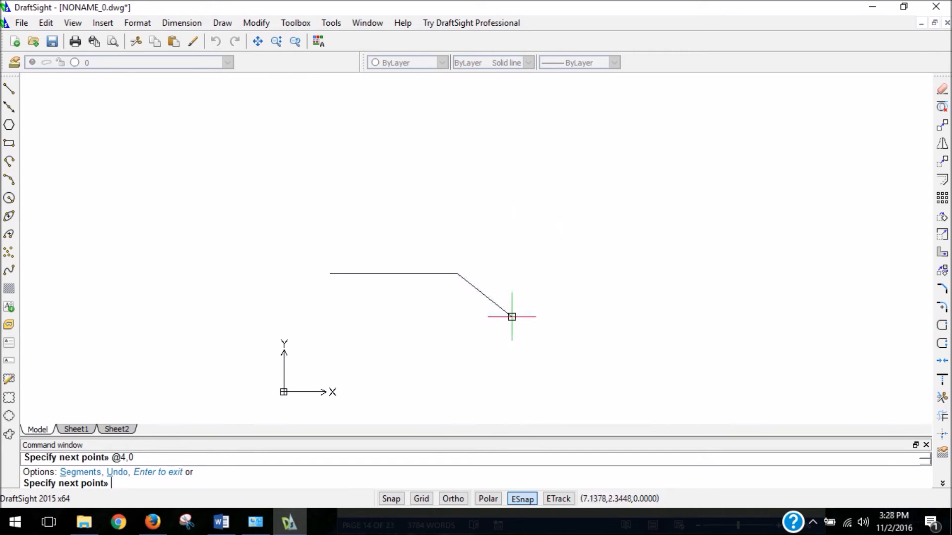
mouse_move(460, 304)
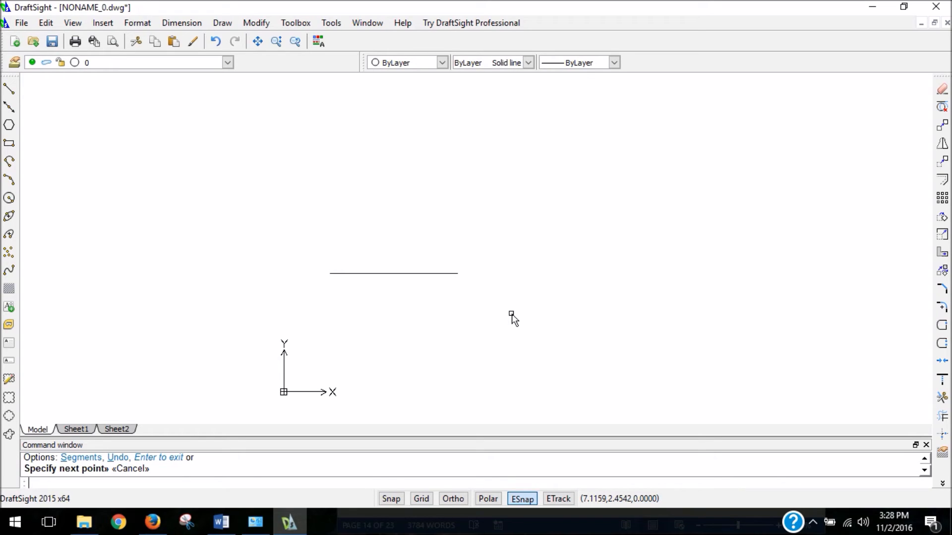
mouse_move(506, 320)
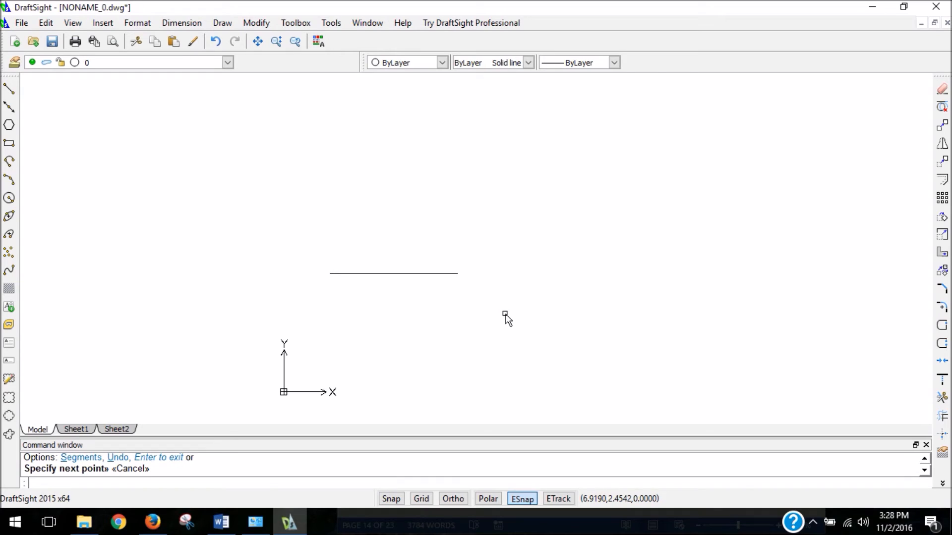
mouse_move(409, 251)
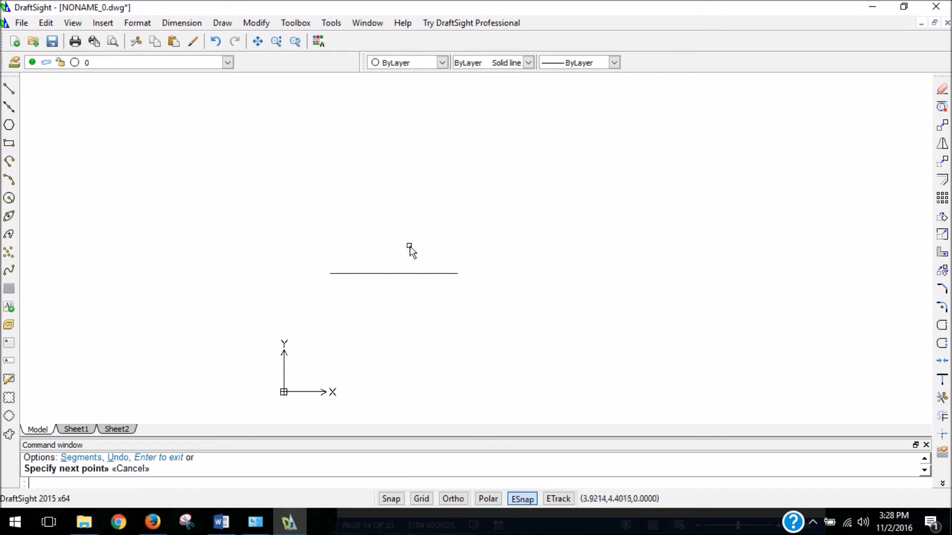
mouse_move(407, 275)
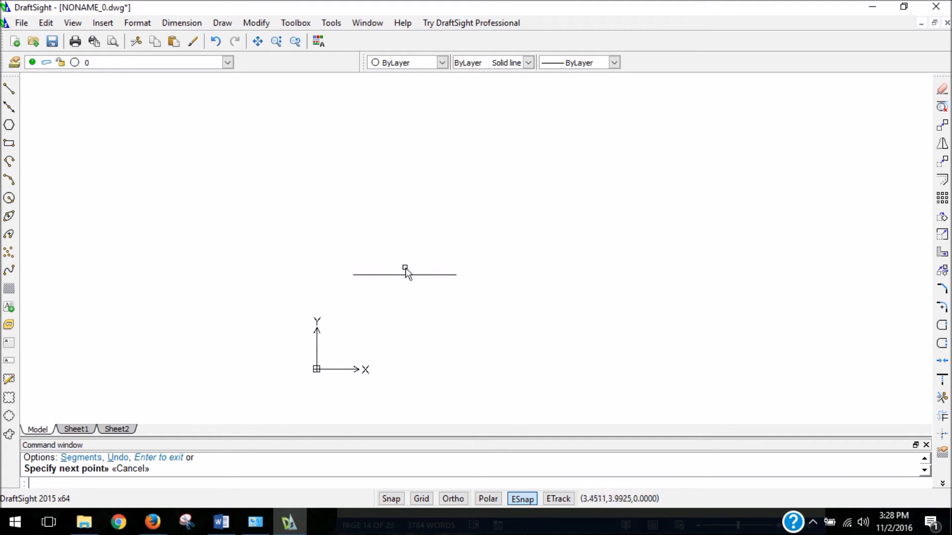
mouse_move(557, 258)
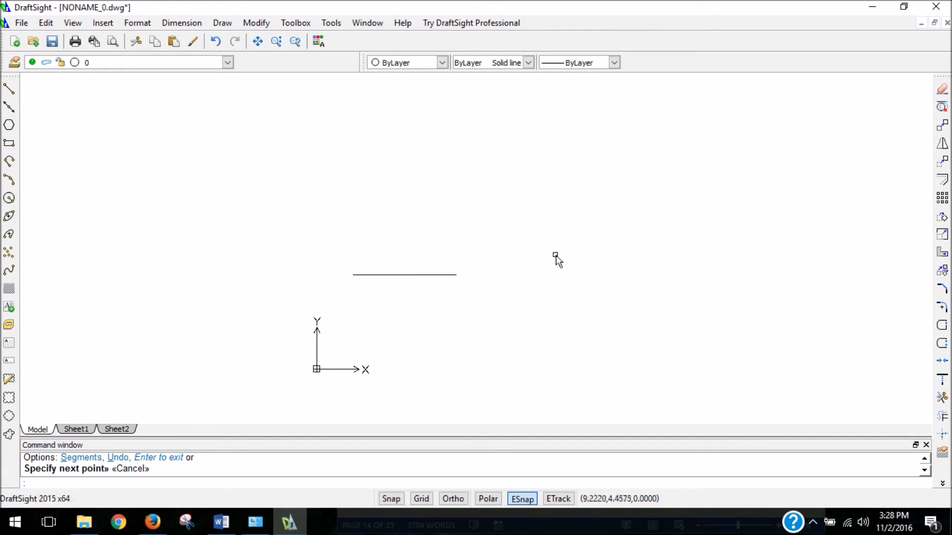
mouse_move(458, 267)
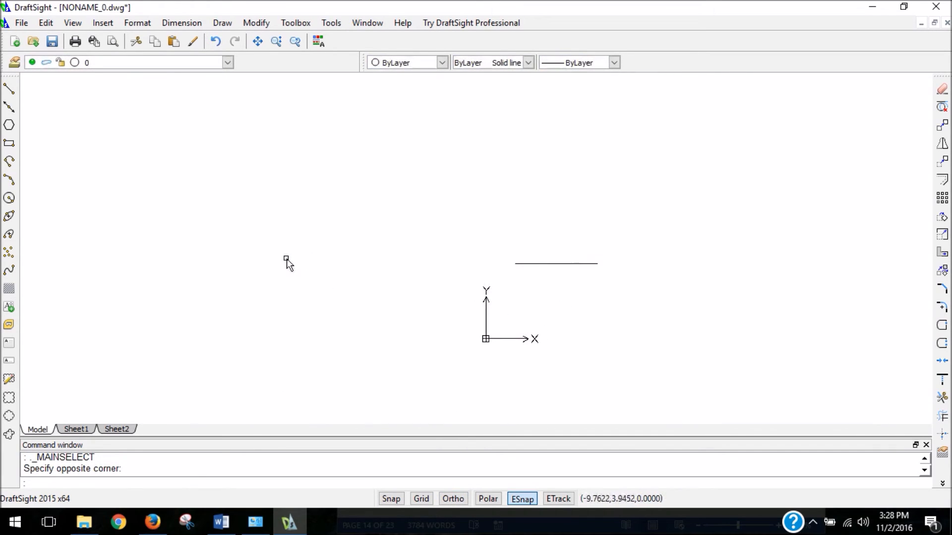
mouse_move(541, 264)
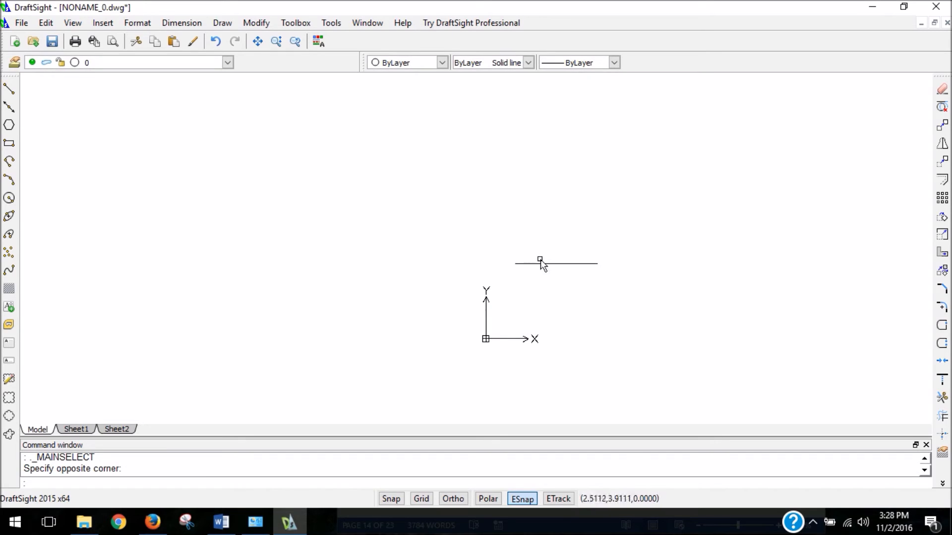
mouse_move(524, 261)
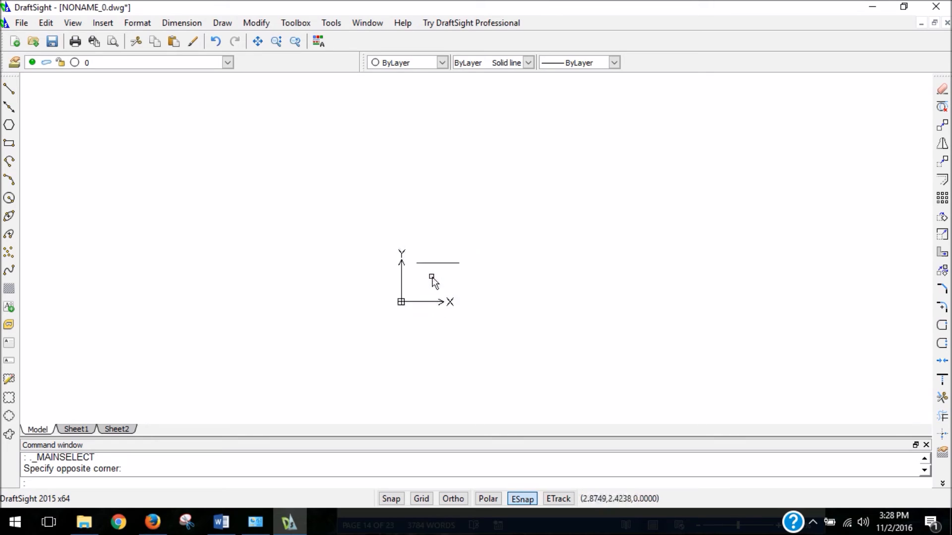
mouse_move(868, 261)
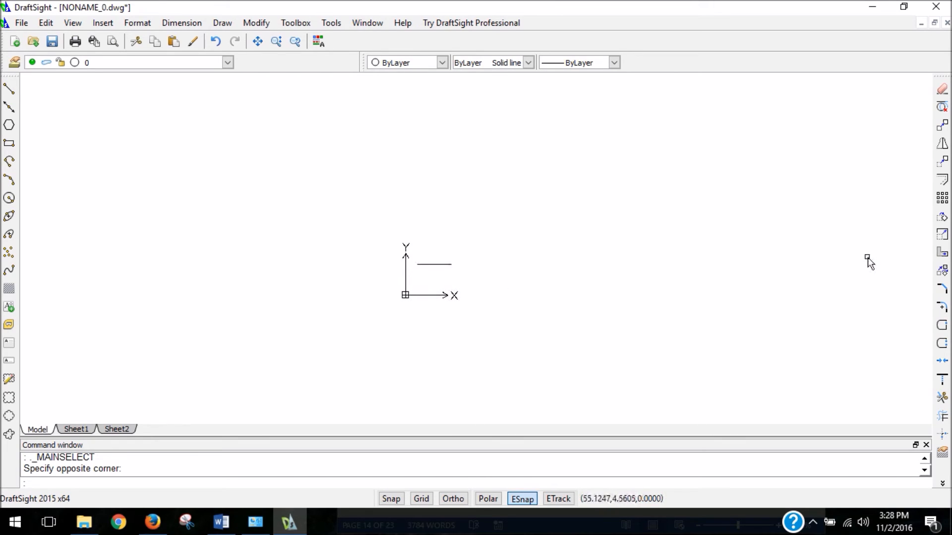
mouse_move(169, 271)
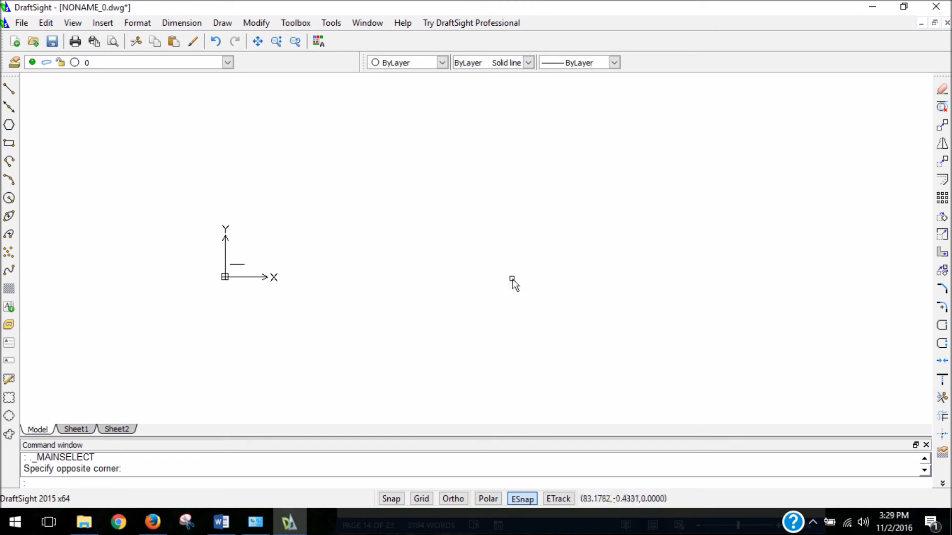
mouse_move(433, 285)
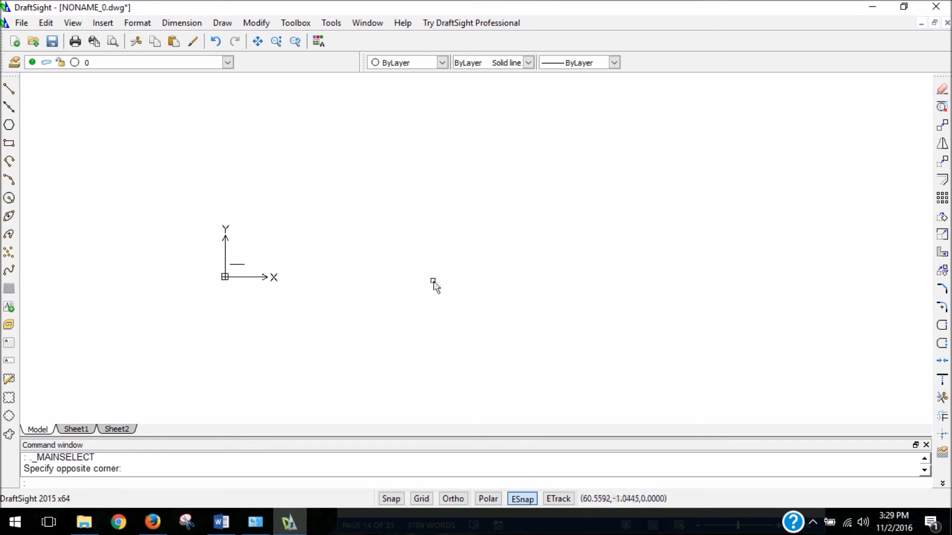
mouse_move(435, 285)
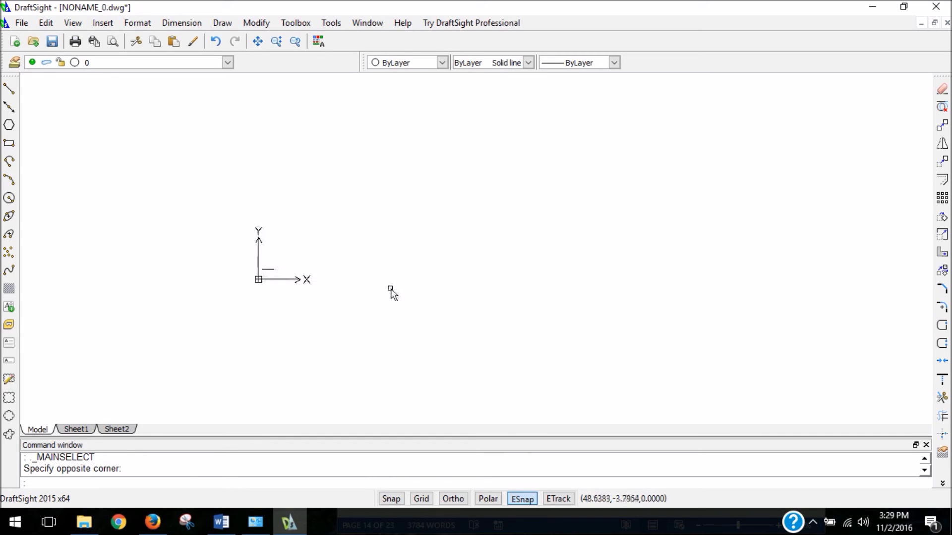
mouse_move(294, 23)
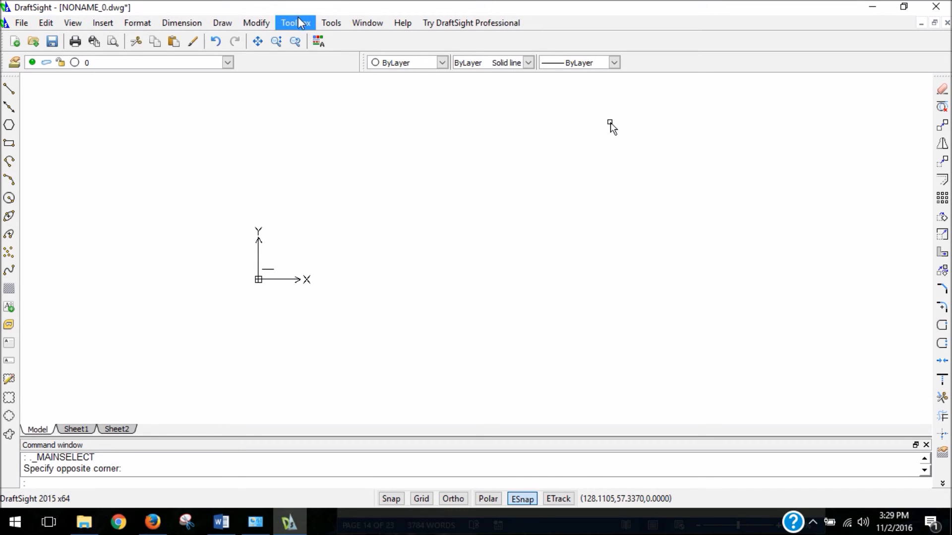
mouse_move(166, 13)
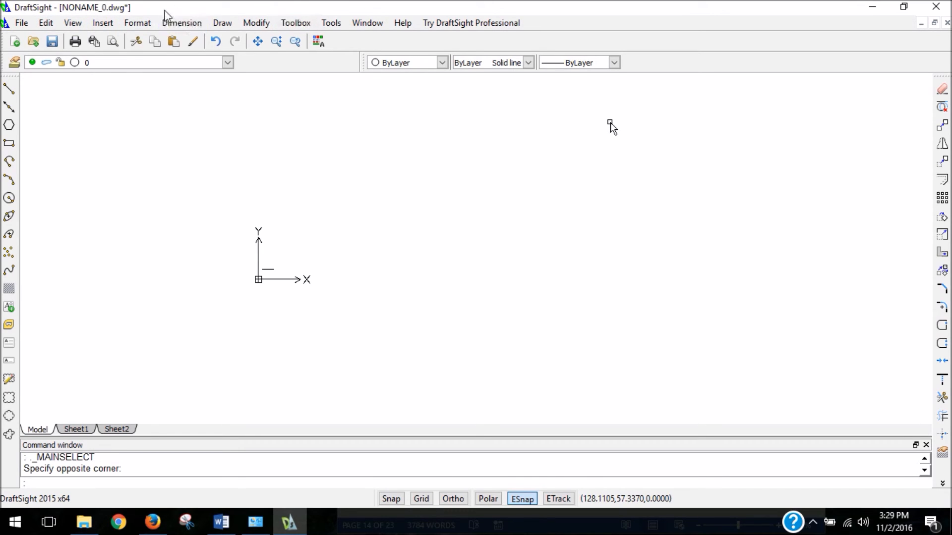
Zoom to fit so the 4-unit line fills the window via View > Zoom > Fit.
left_click(71, 23)
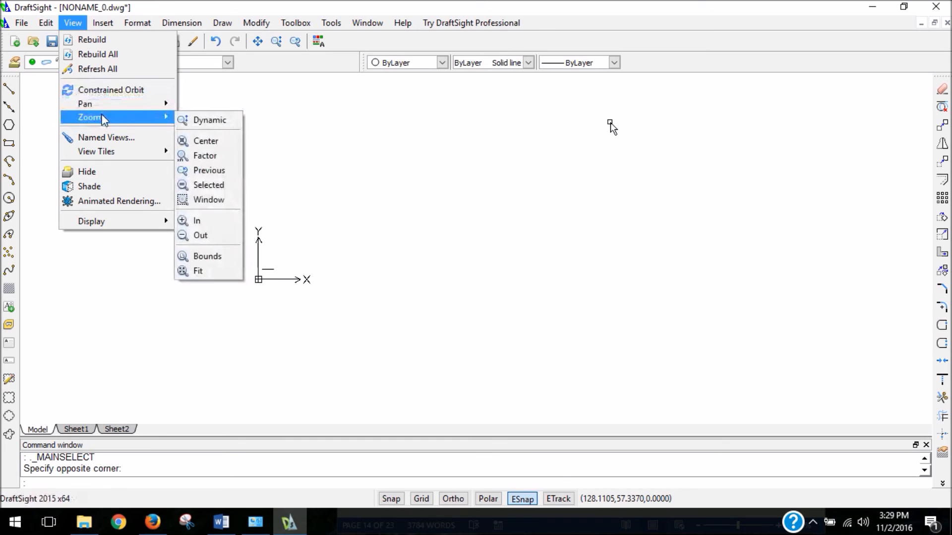
mouse_move(207, 256)
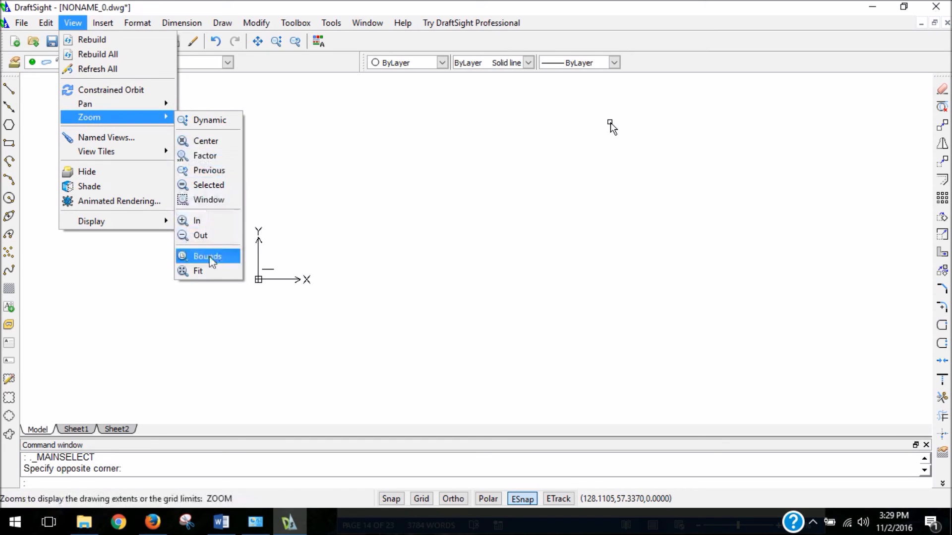
left_click(197, 271)
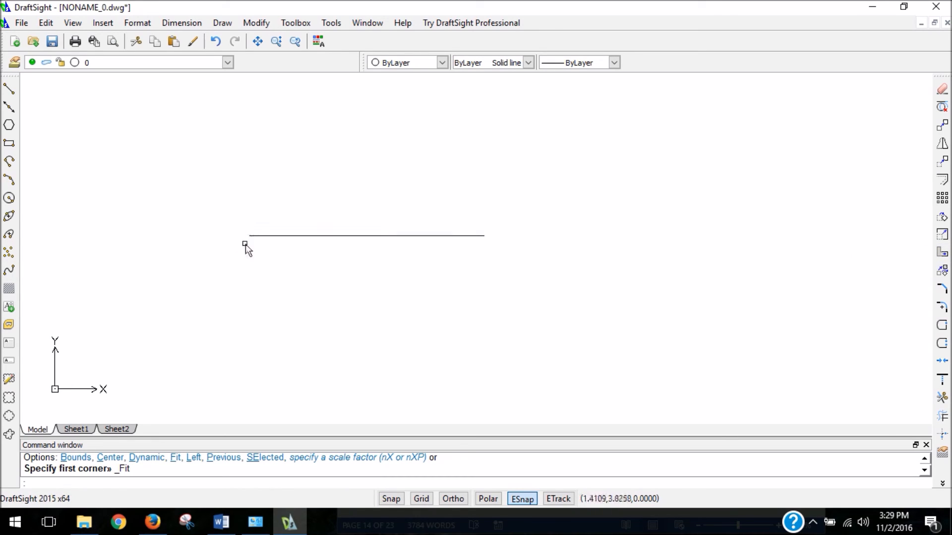
mouse_move(331, 248)
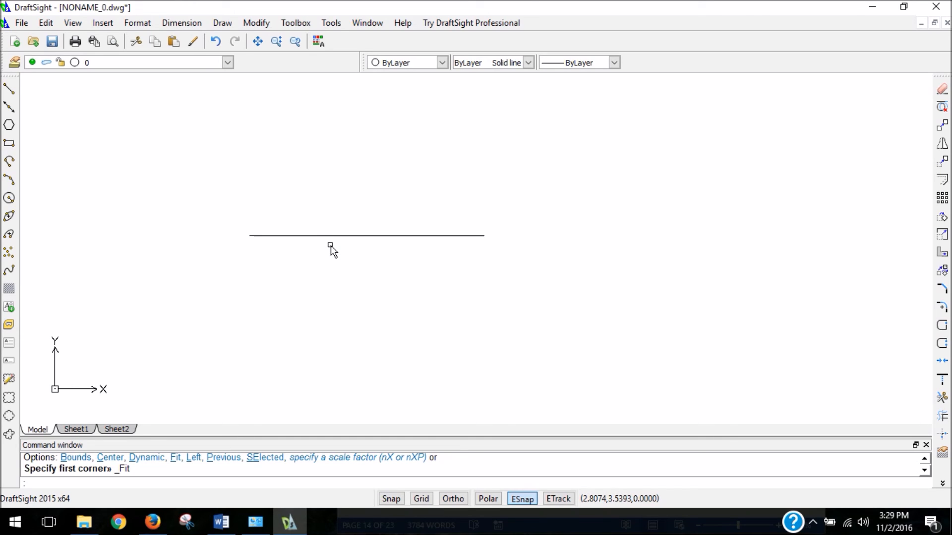
mouse_move(28, 97)
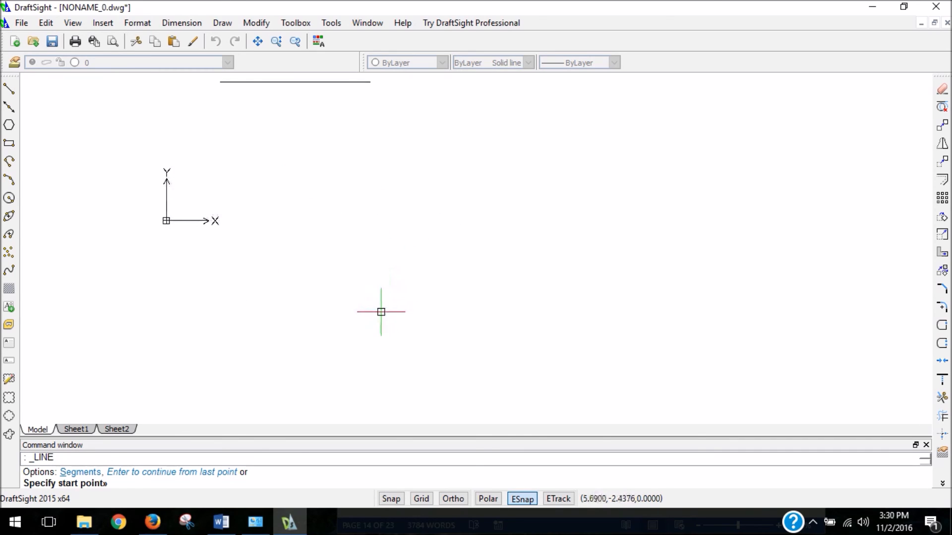
mouse_move(345, 328)
type("@")
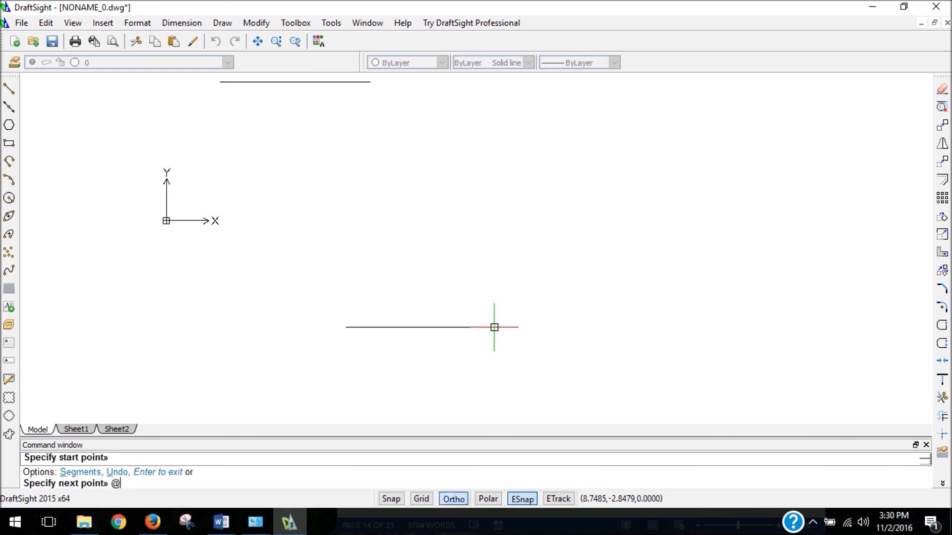
Enter the relative offset 2,0 for the rectangle's first 2-unit bottom side.
type("2,0")
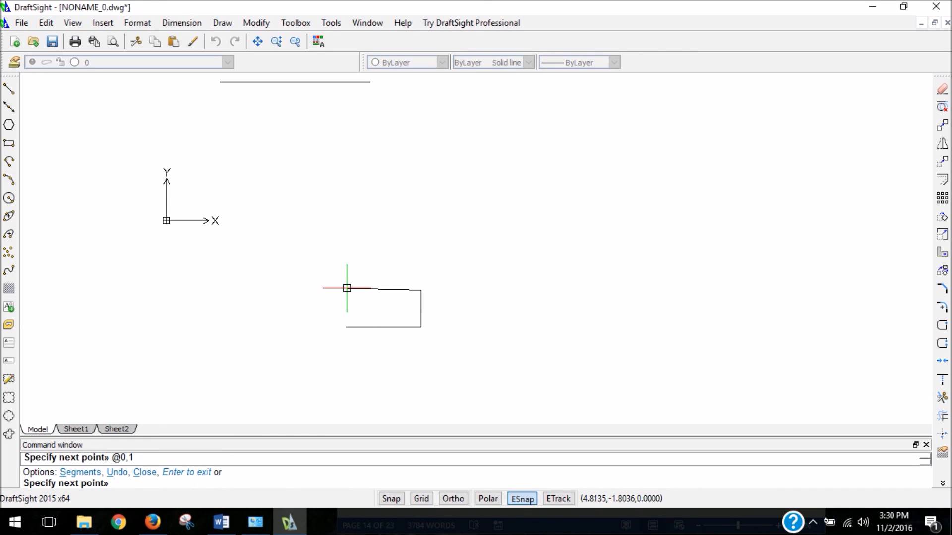
Close the rectangle with @-2,0 and @0,-1 using Ortho, then end the line command.
left_click(452, 499)
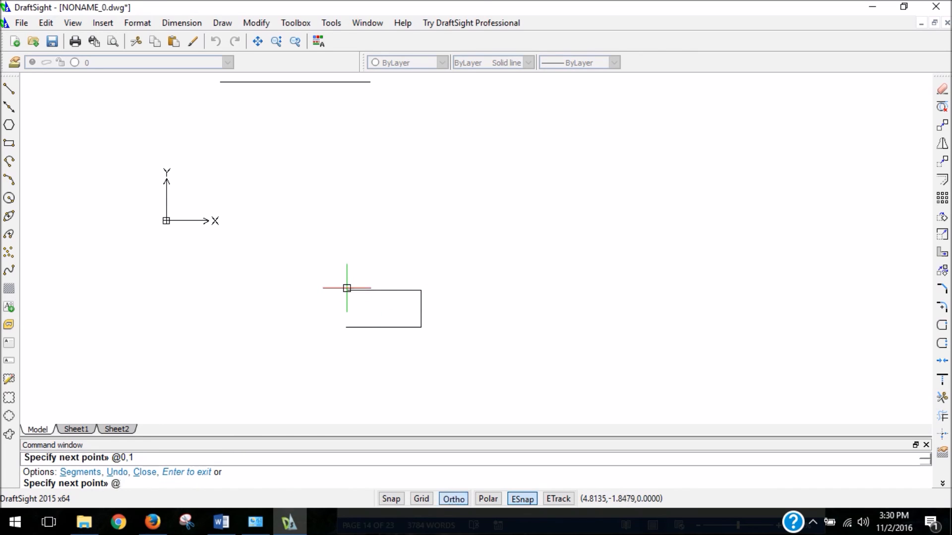
type("@-2,0")
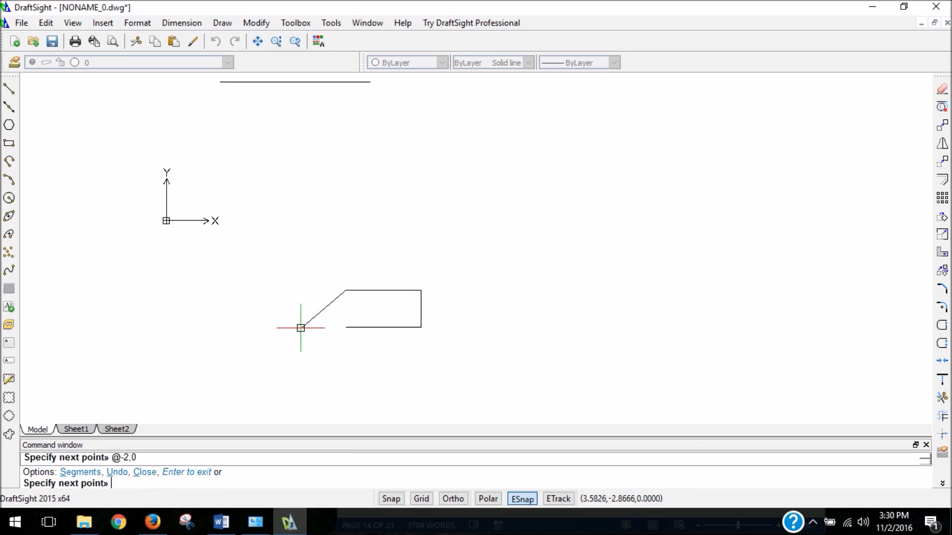
type("@0,")
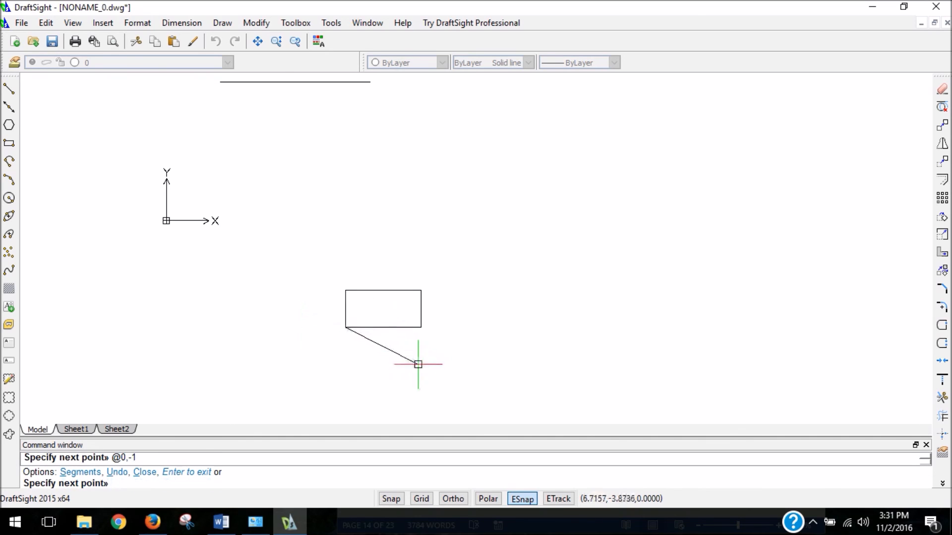
key("Escape")
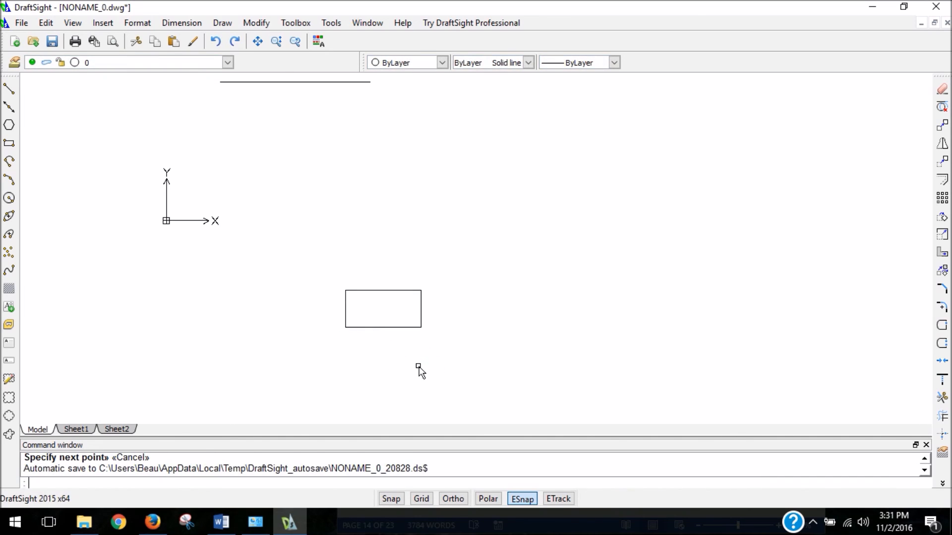
mouse_move(421, 329)
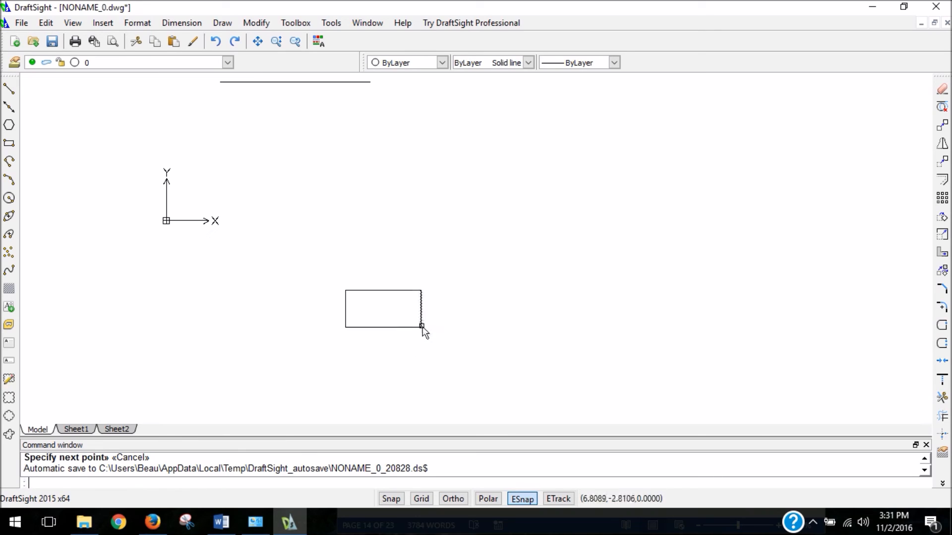